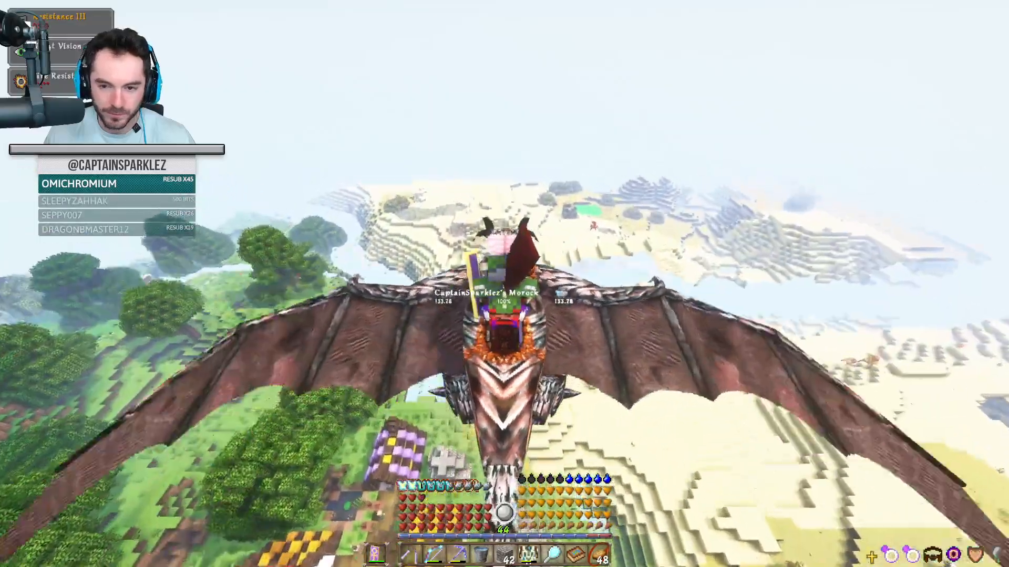
Pause the game mid-flight on the dragon to bring up the Game Menu
key(Escape)
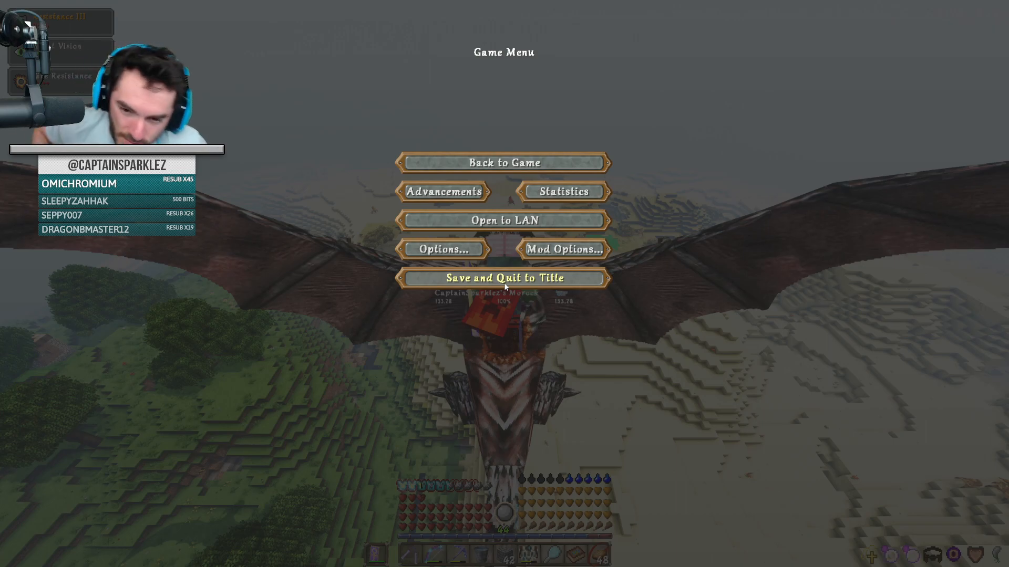
Resume play and walk into a sandstone house in the desert village
click(504, 162)
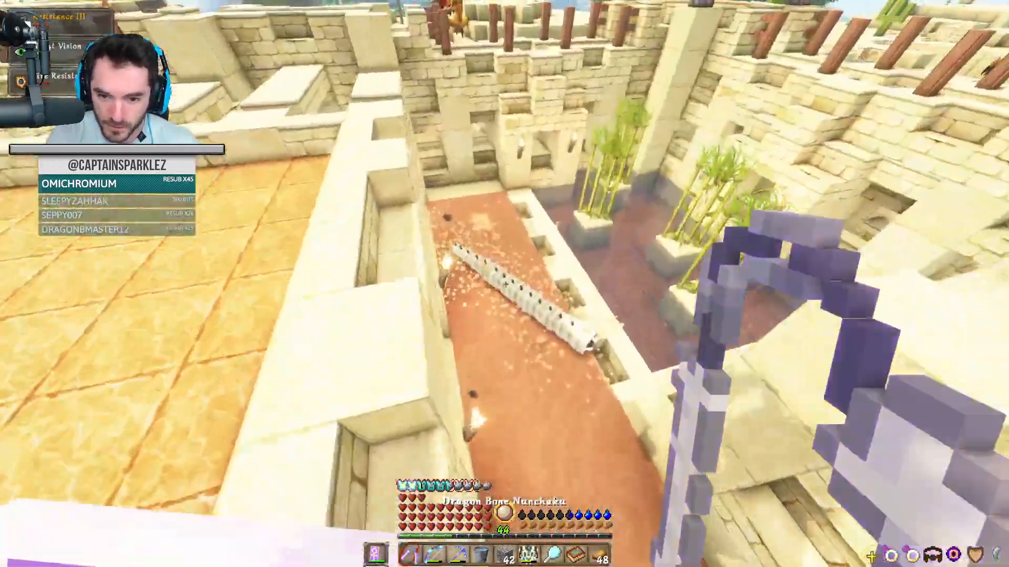
mouse_move(505, 284)
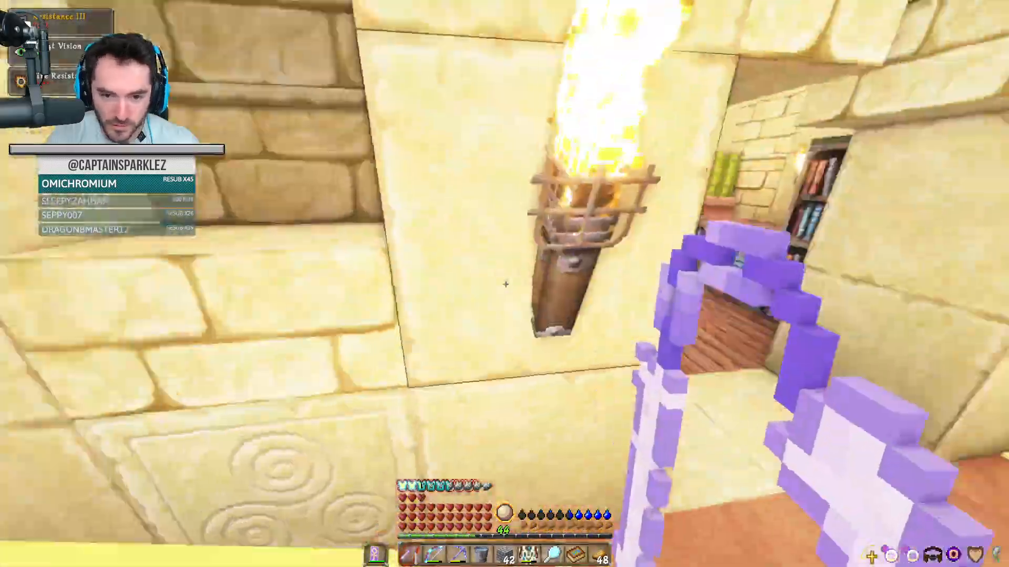